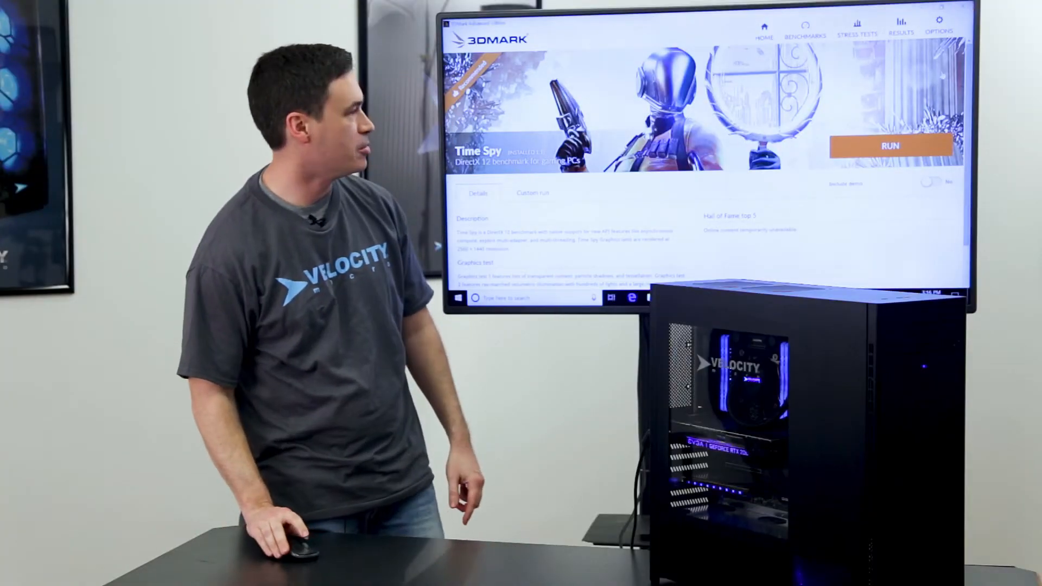
Run the Time Spy benchmark to its result screen: total score 13,421 with graphics and CPU scores
left_click(890, 145)
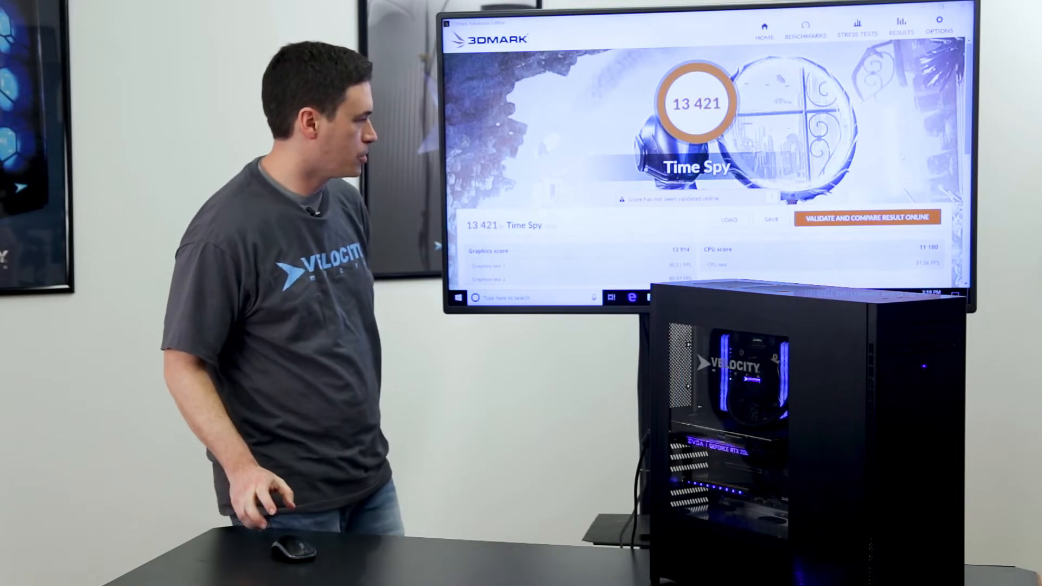